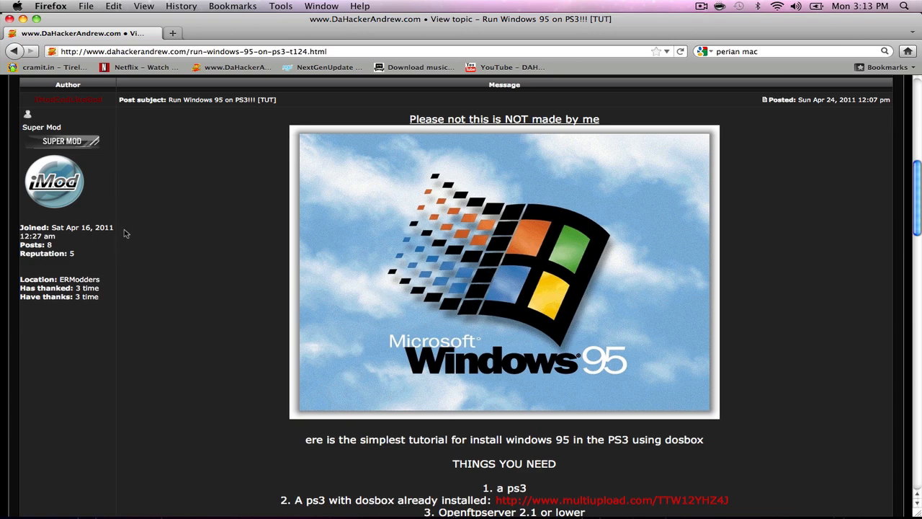
Step: Scroll the page, then double-click the UNTITLED drive icon on the desktop
scroll("down", 3)
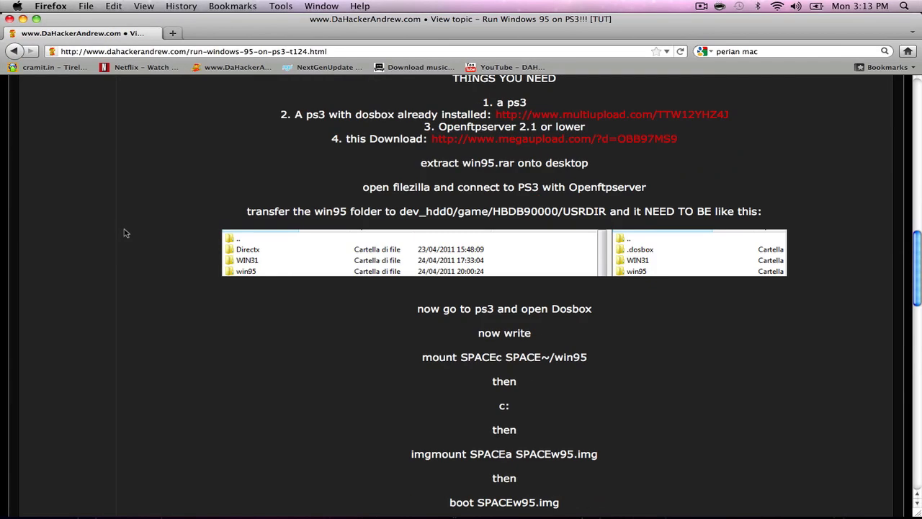
scroll("down", 3)
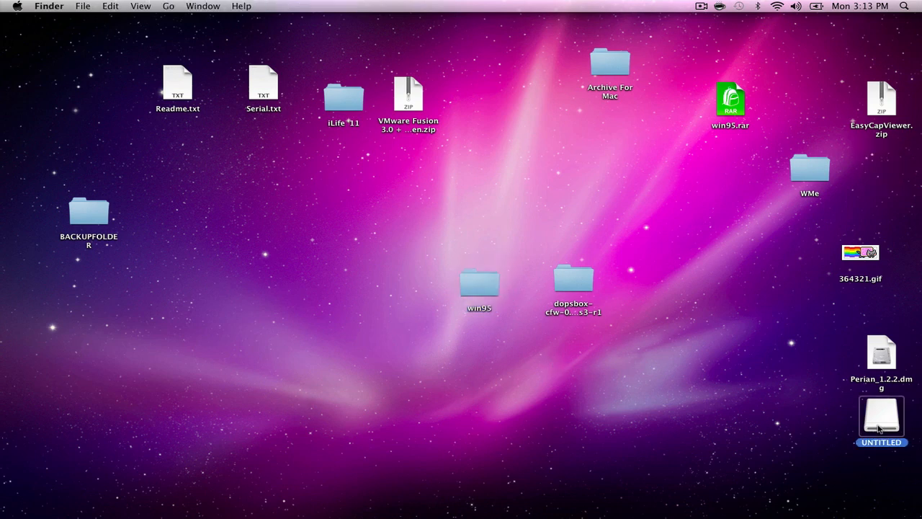
double_click(881, 416)
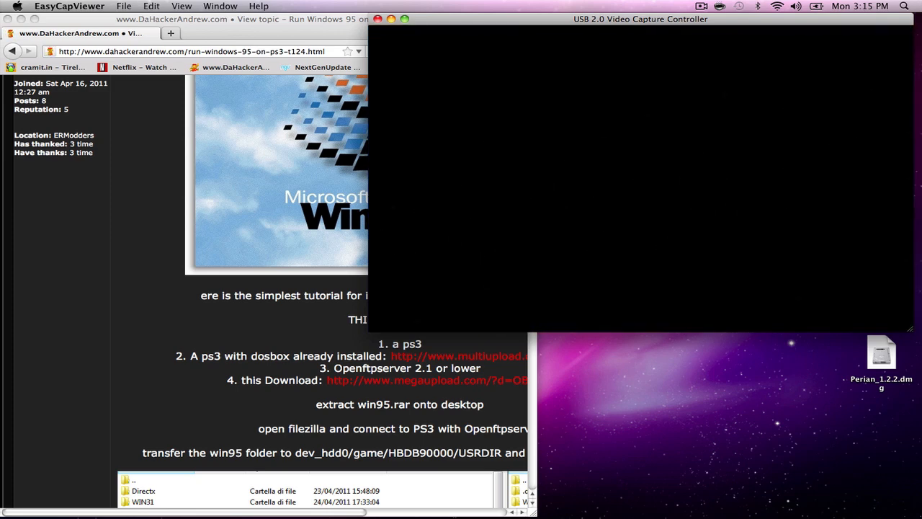
mouse_move(605, 5)
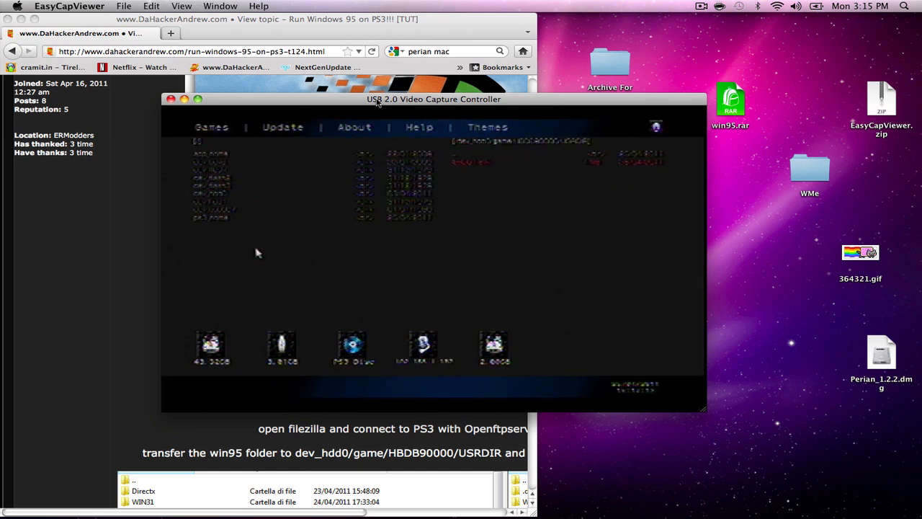
mouse_move(292, 237)
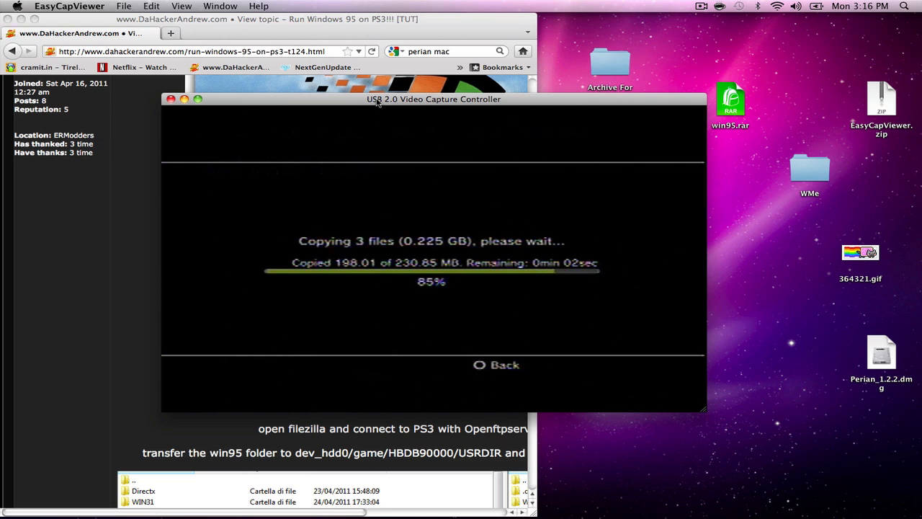
mouse_move(240, 198)
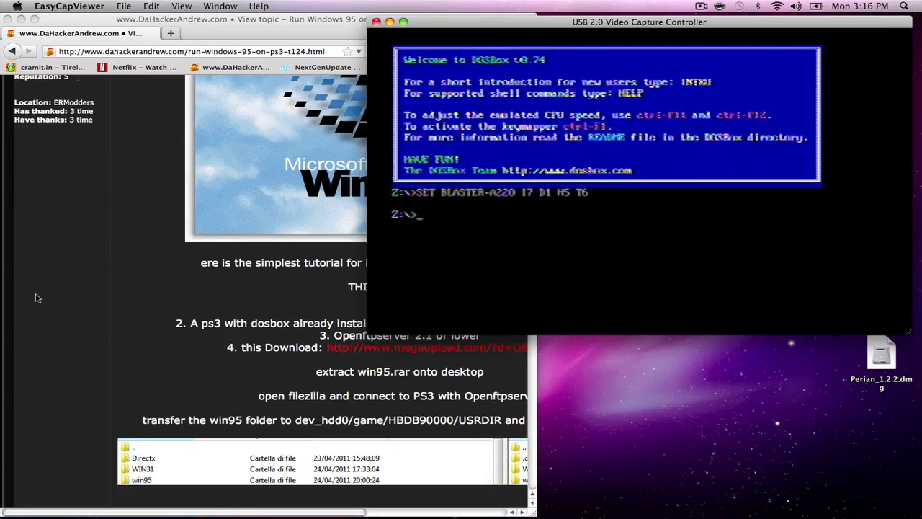
Step: Scroll the Firefox tutorial down to the DOSBox commands
scroll("down", 3)
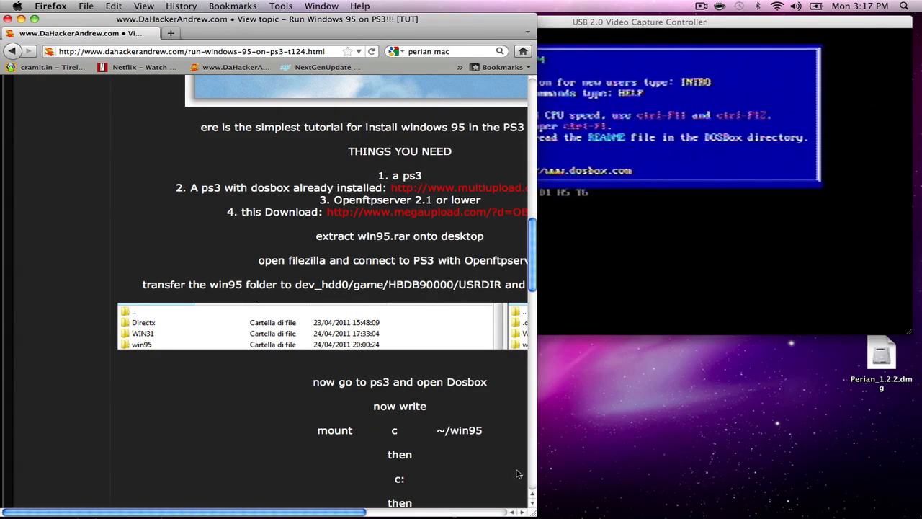
Step: Mount the win95 folder as drive C in DOSBox
scroll("down", 3)
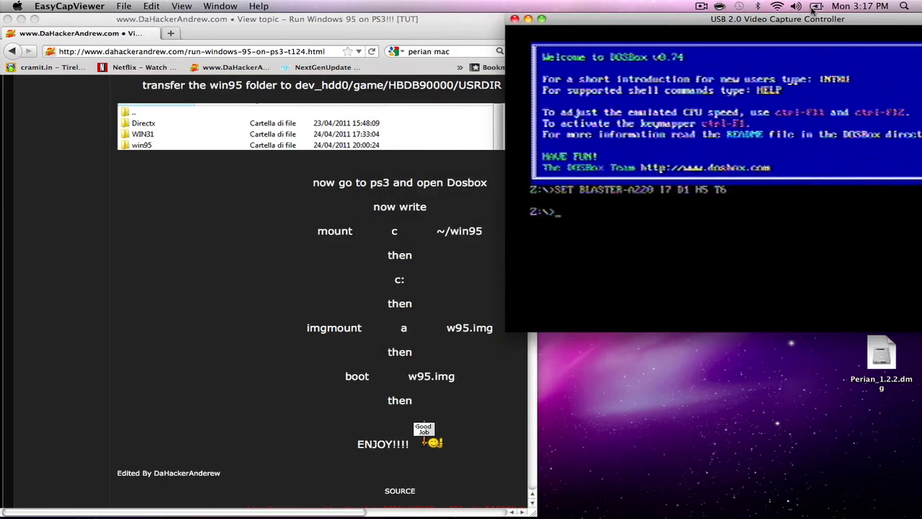
type("mount")
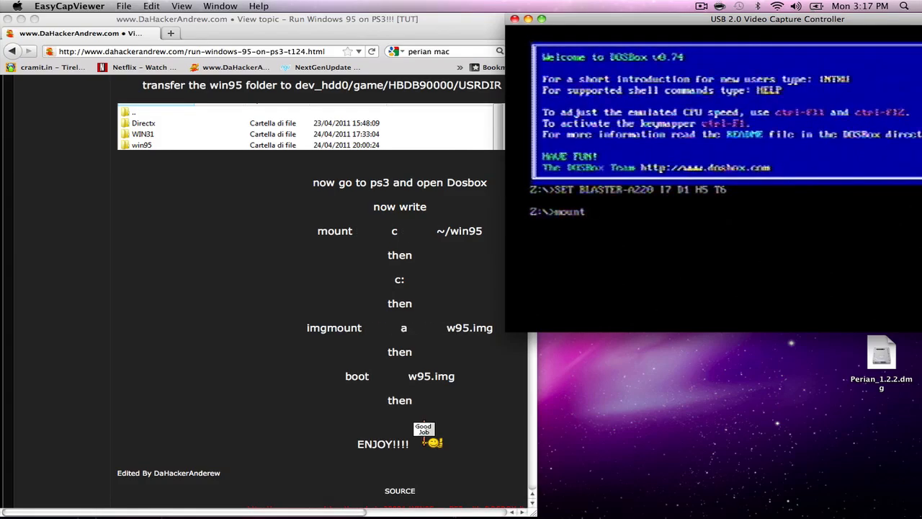
type("c ~/win9")
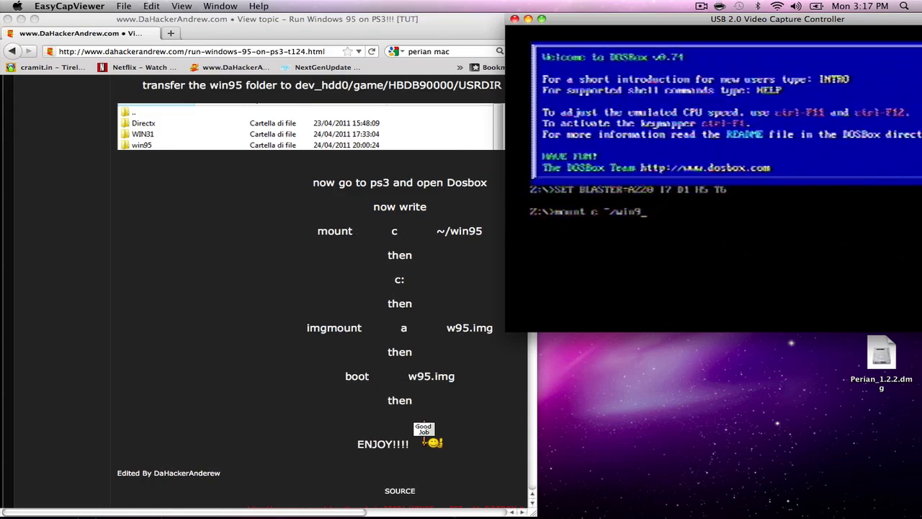
type("5")
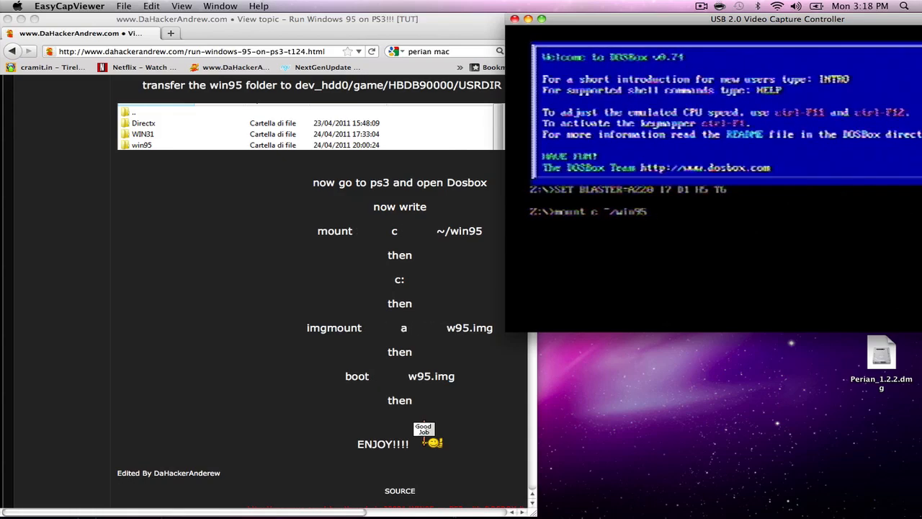
key("Return")
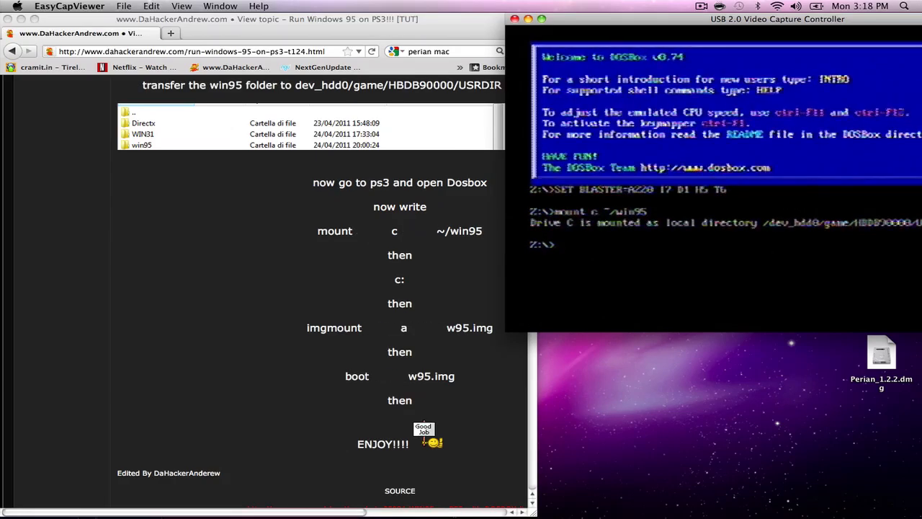
Step: Switch to C:, imgmount the w95 image, and run 'boot w95.img'
type("c:")
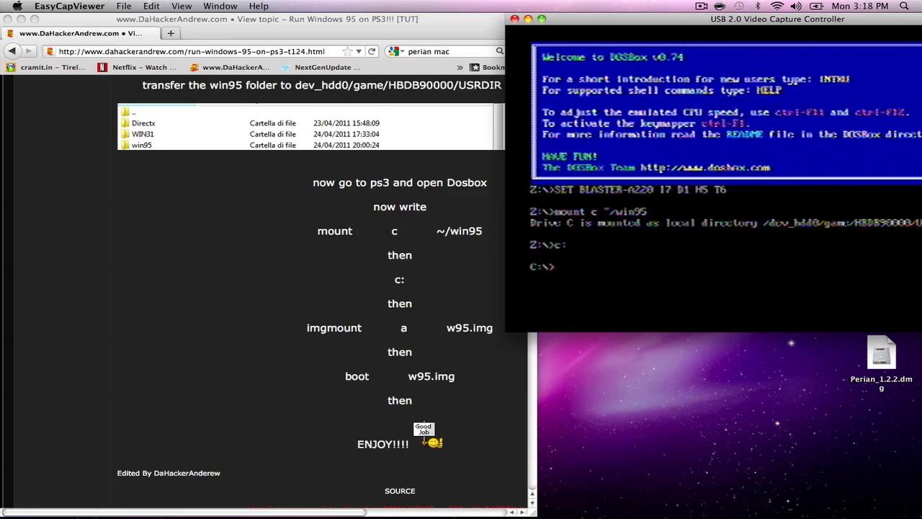
type("imgmount a")
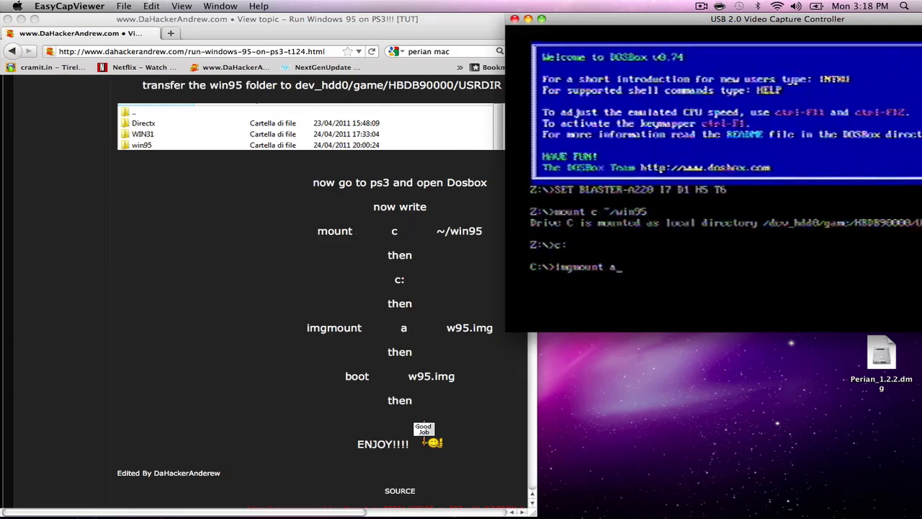
type("w95.img")
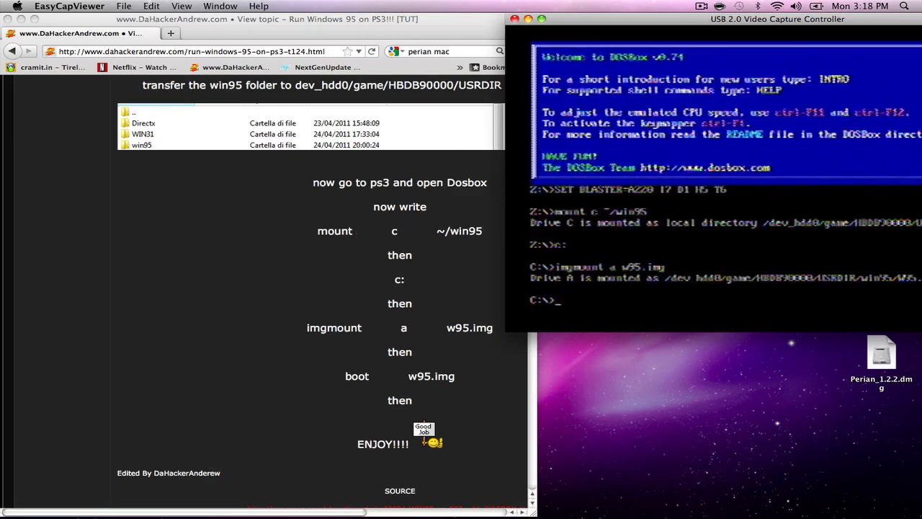
type("boot")
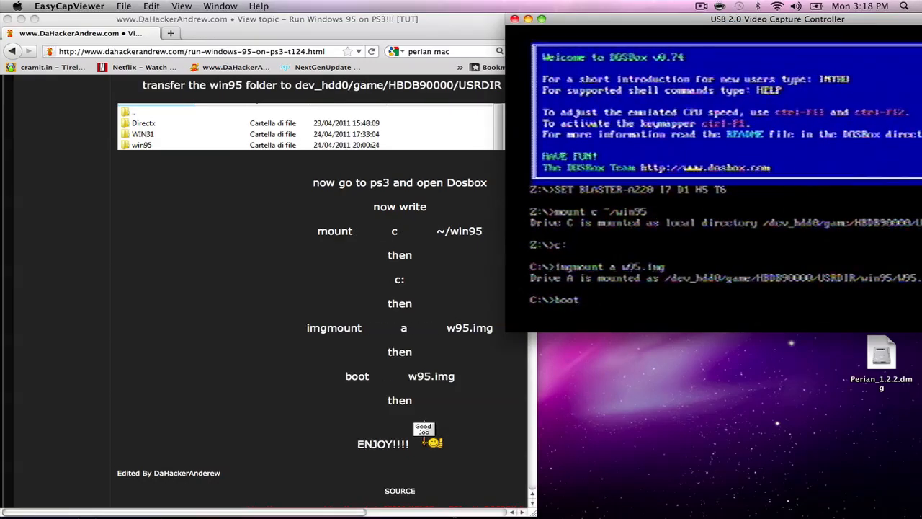
type("w95.")
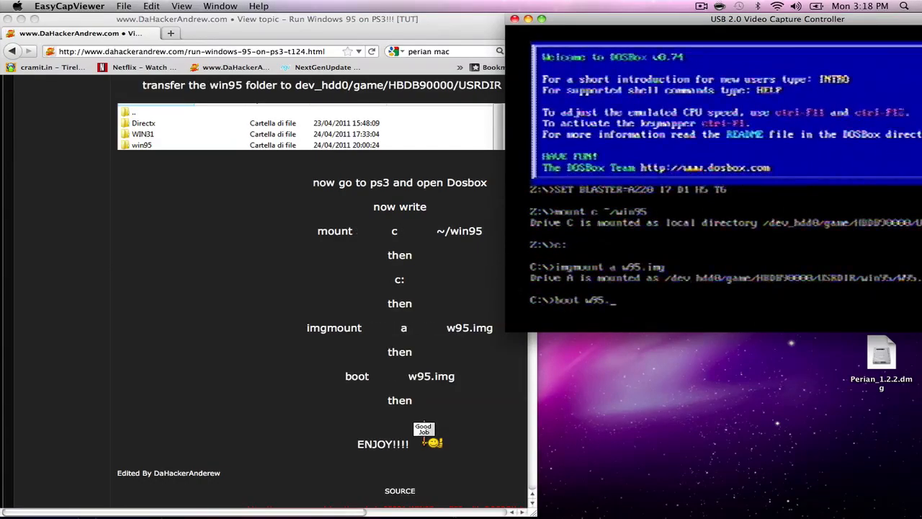
type("img")
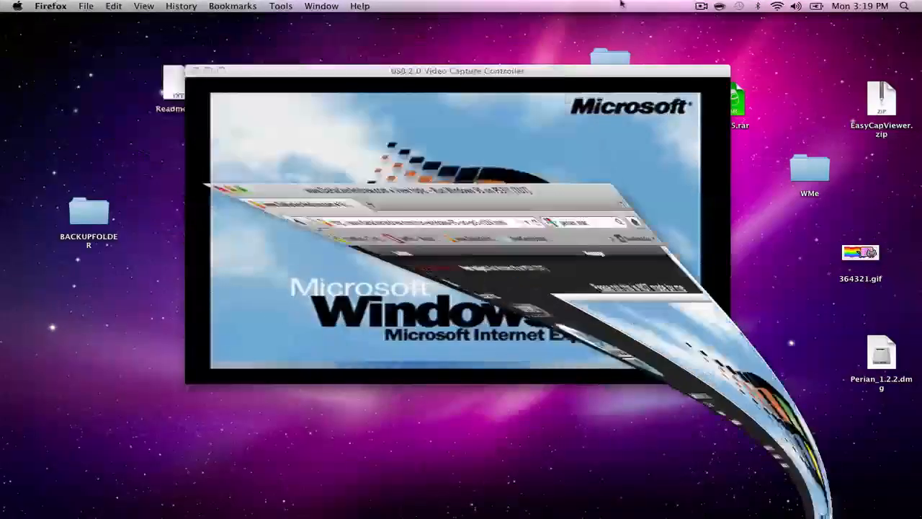
Step: Focus the capture window, move it up-left, and enlarge it to fill most of the screen
left_click(700, 6)
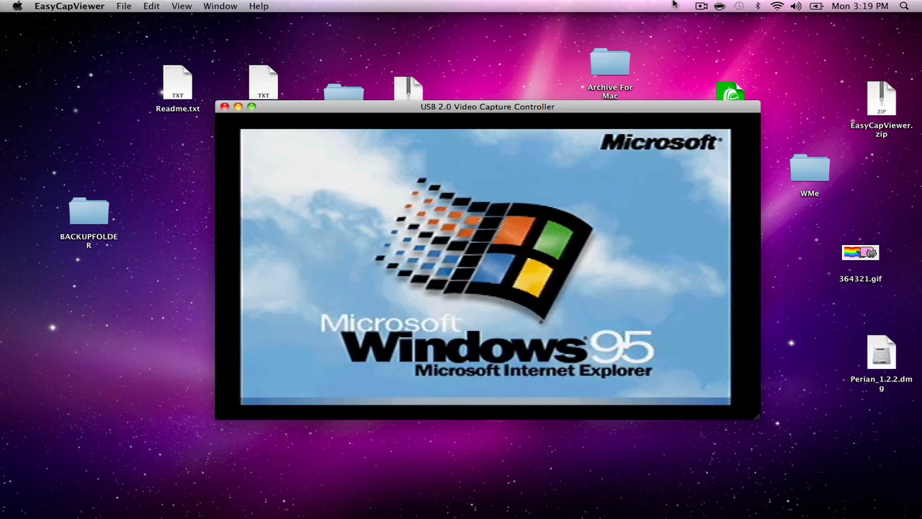
left_click(704, 6)
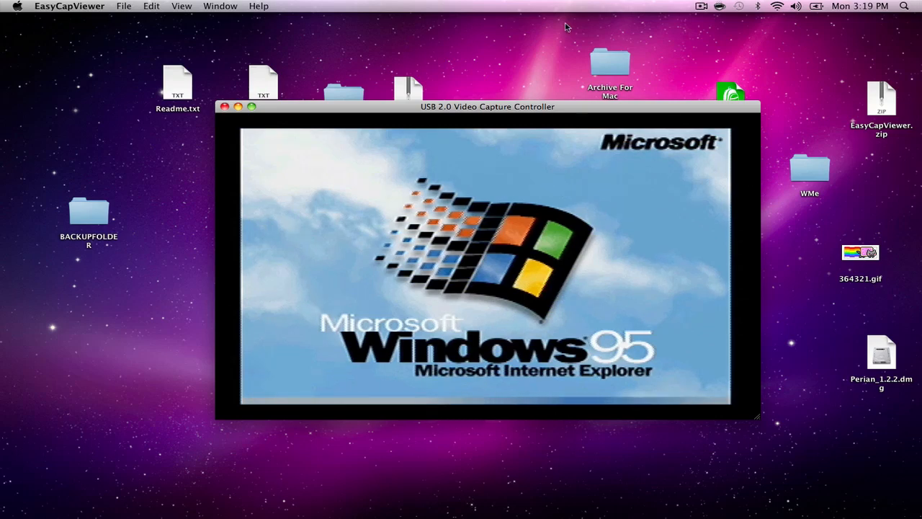
left_click_drag(487, 105, 321, 58)
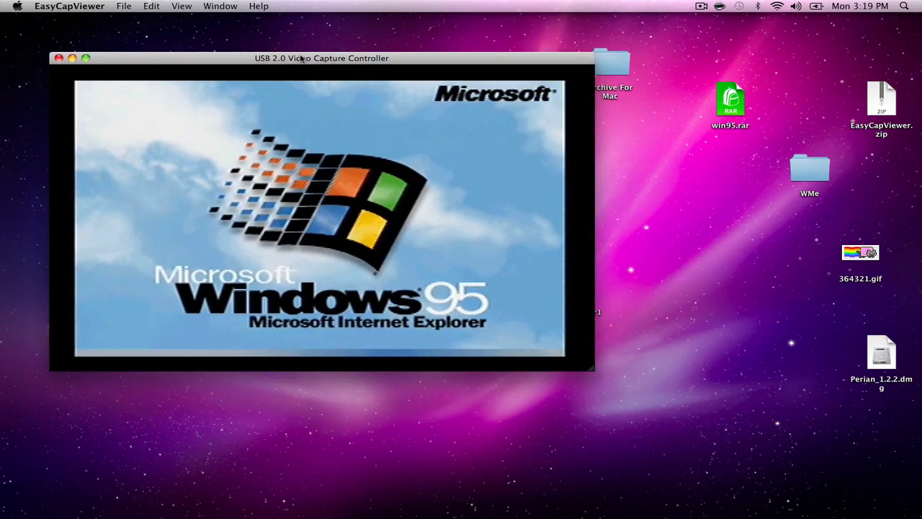
left_click_drag(594, 371, 805, 475)
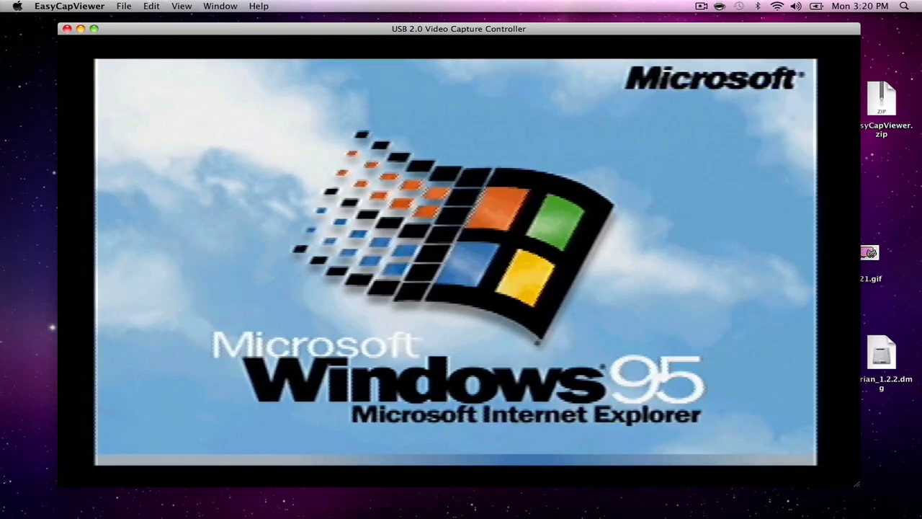
Step: Click the capture window's title bar repeatedly while Windows 95 loads to the clock notice
left_click(701, 6)
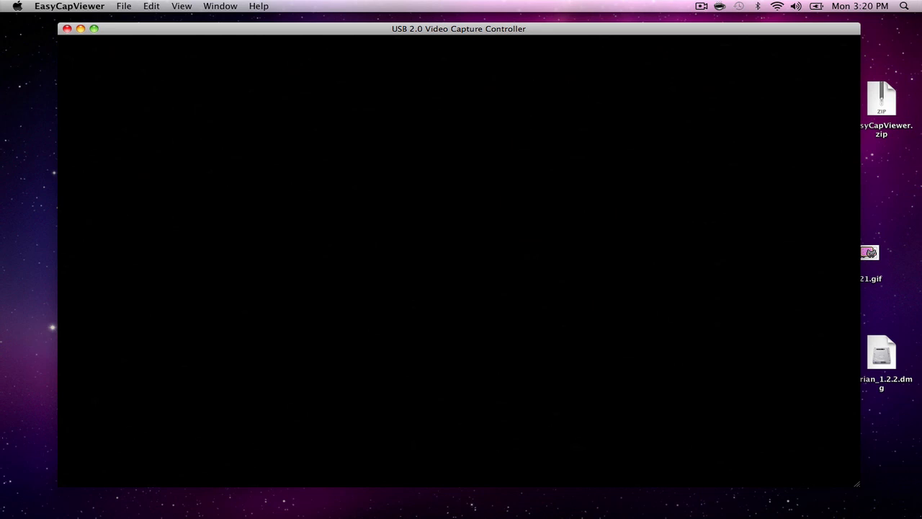
left_click(703, 8)
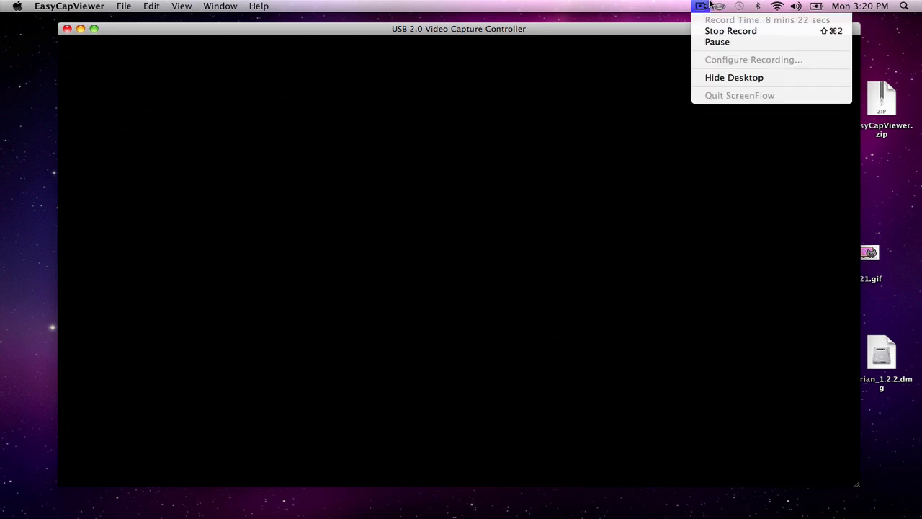
left_click(699, 7)
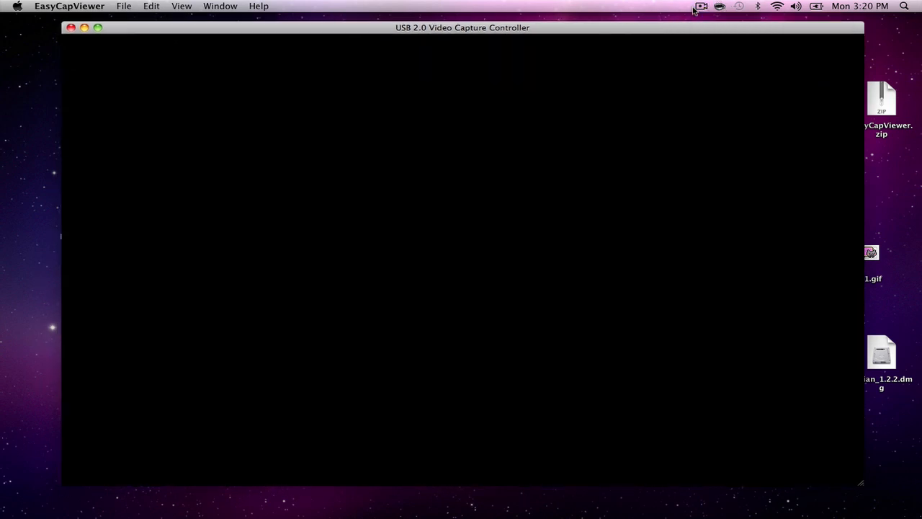
left_click(702, 6)
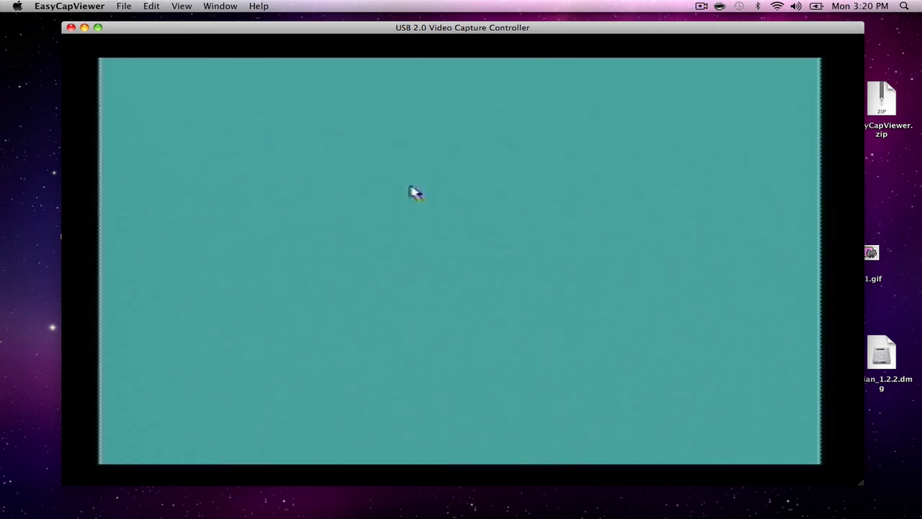
mouse_move(434, 286)
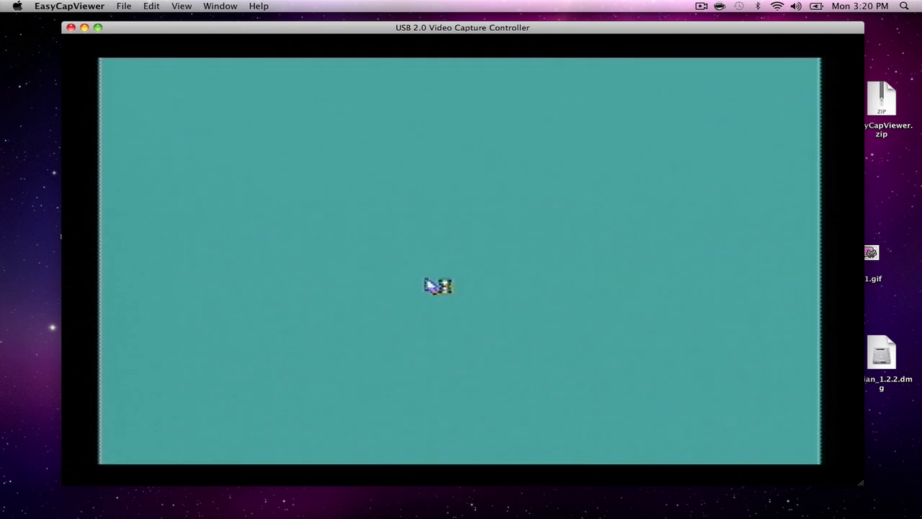
left_click(702, 8)
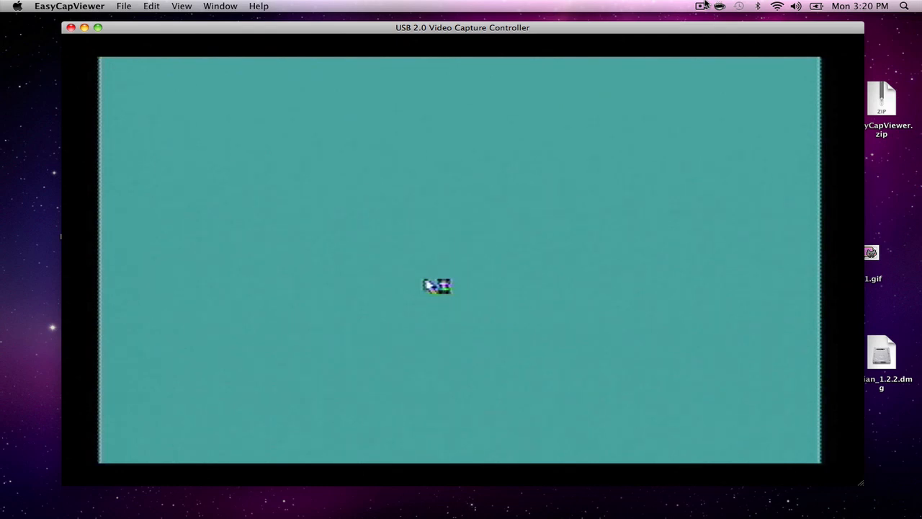
left_click(705, 7)
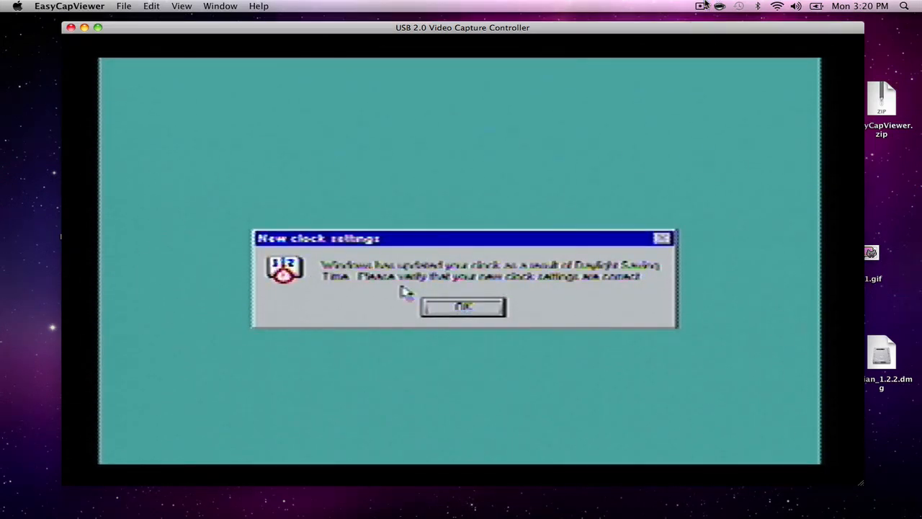
Step: OK the daylight saving notice, then OK the Date/Time Properties dialog
left_click(463, 306)
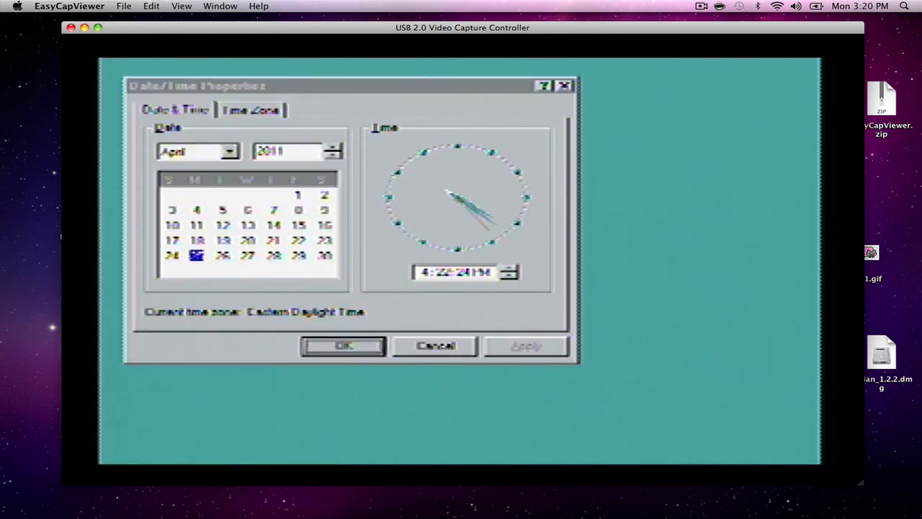
left_click(341, 346)
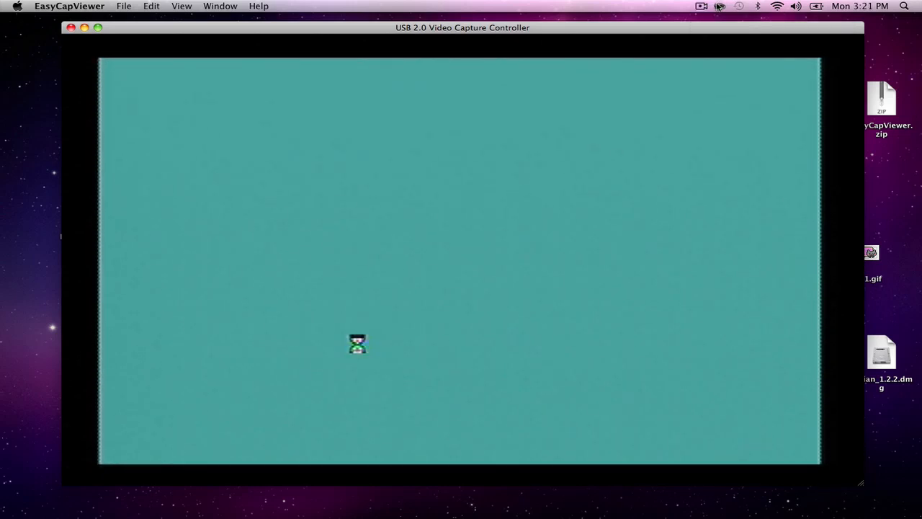
Step: Refocus the capture window and open the Start menu on the Windows 95 desktop
left_click(704, 9)
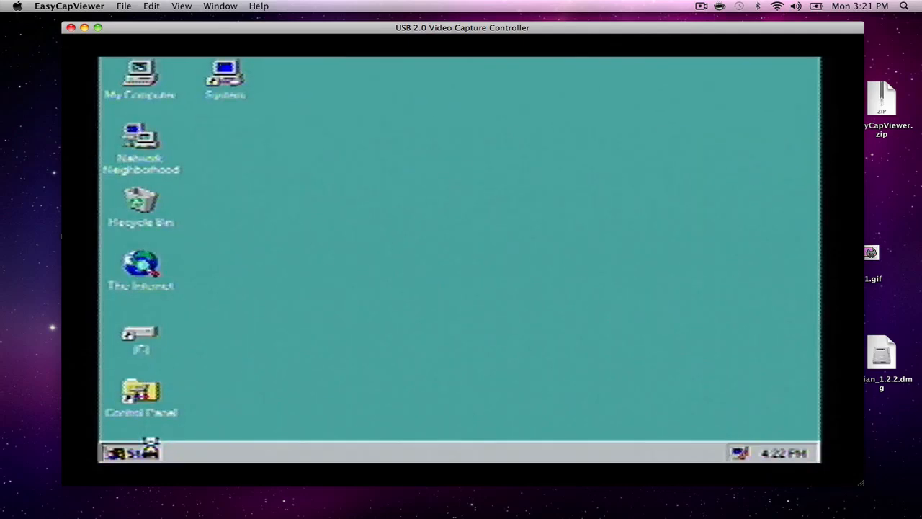
left_click(126, 451)
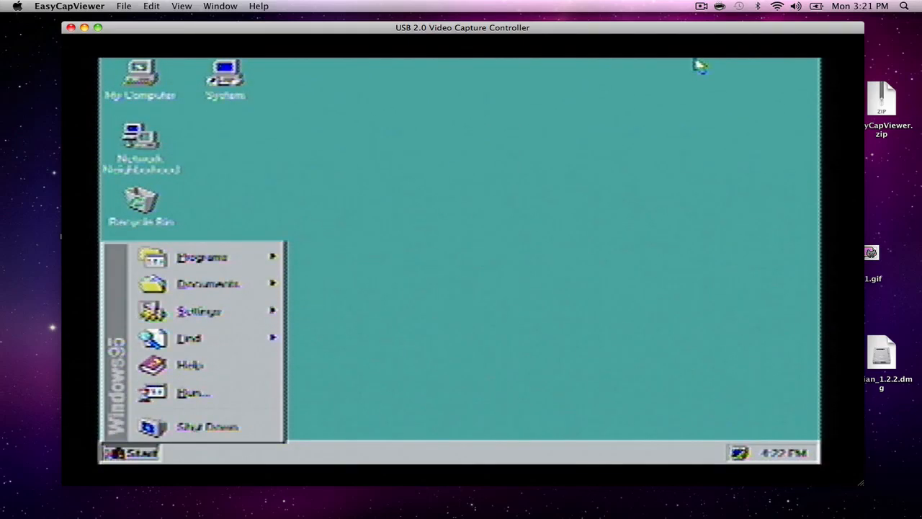